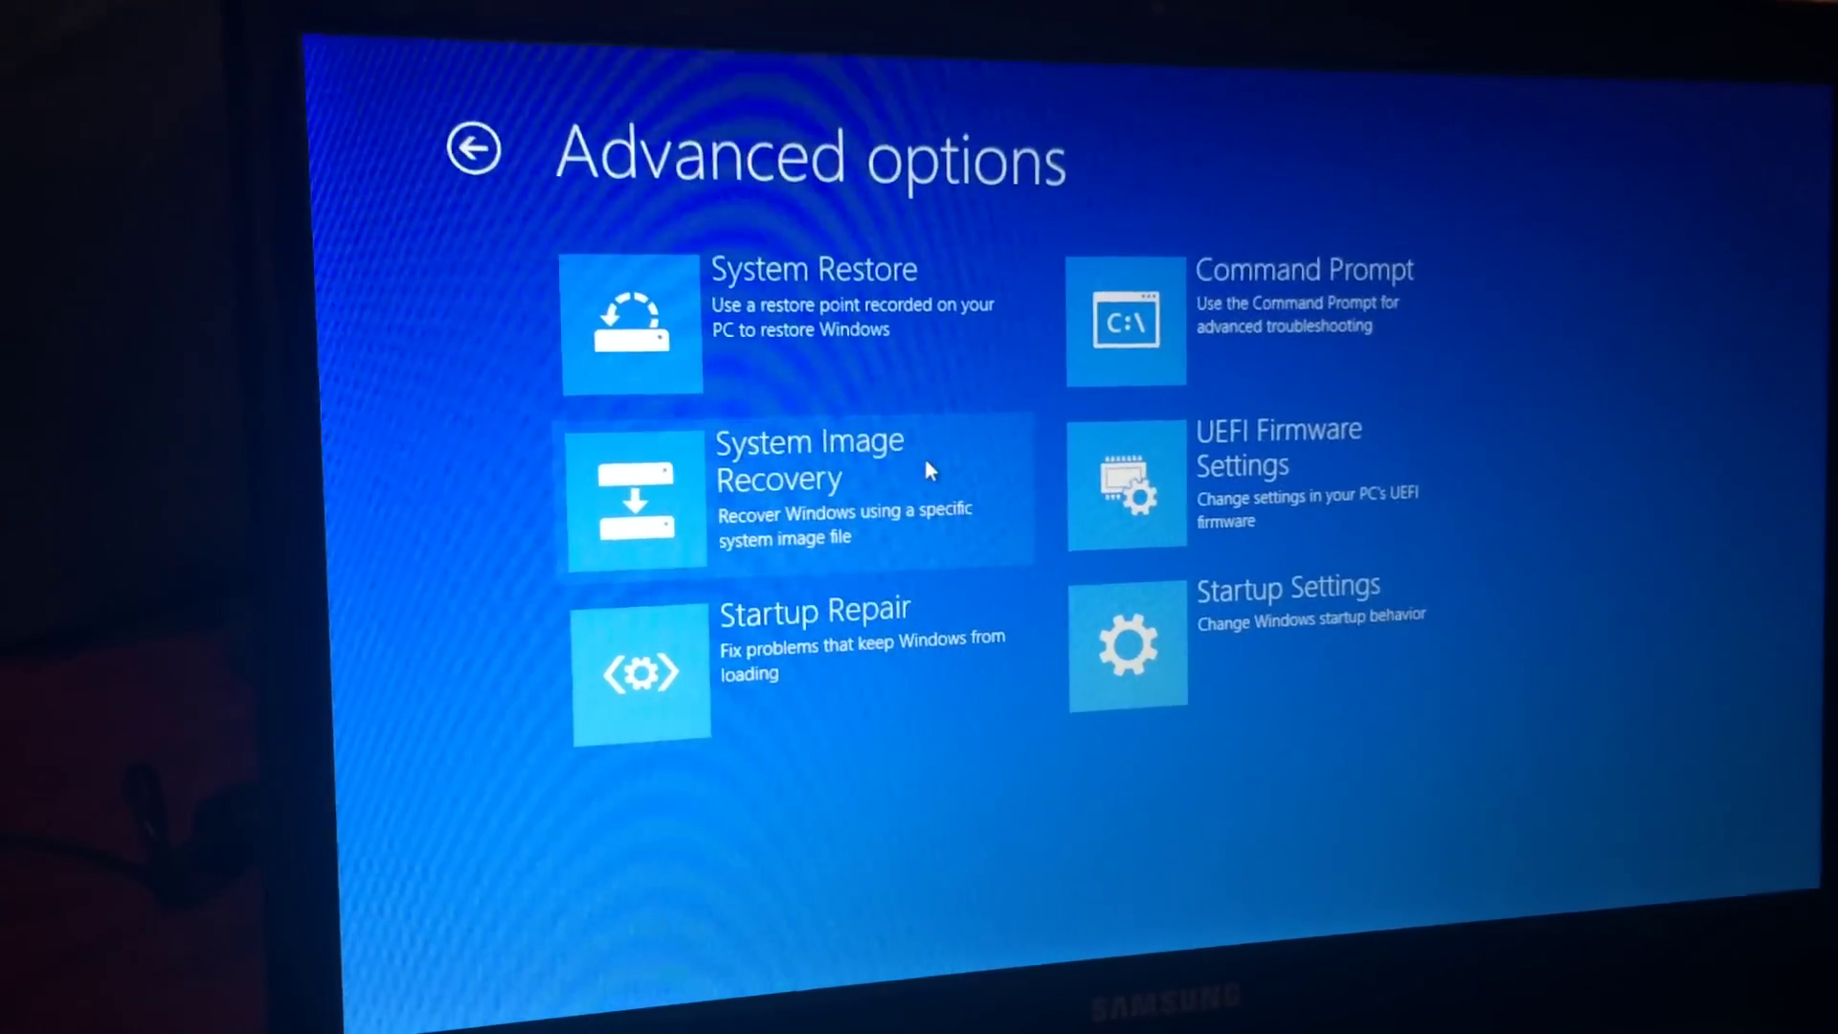
mouse_move(1122, 584)
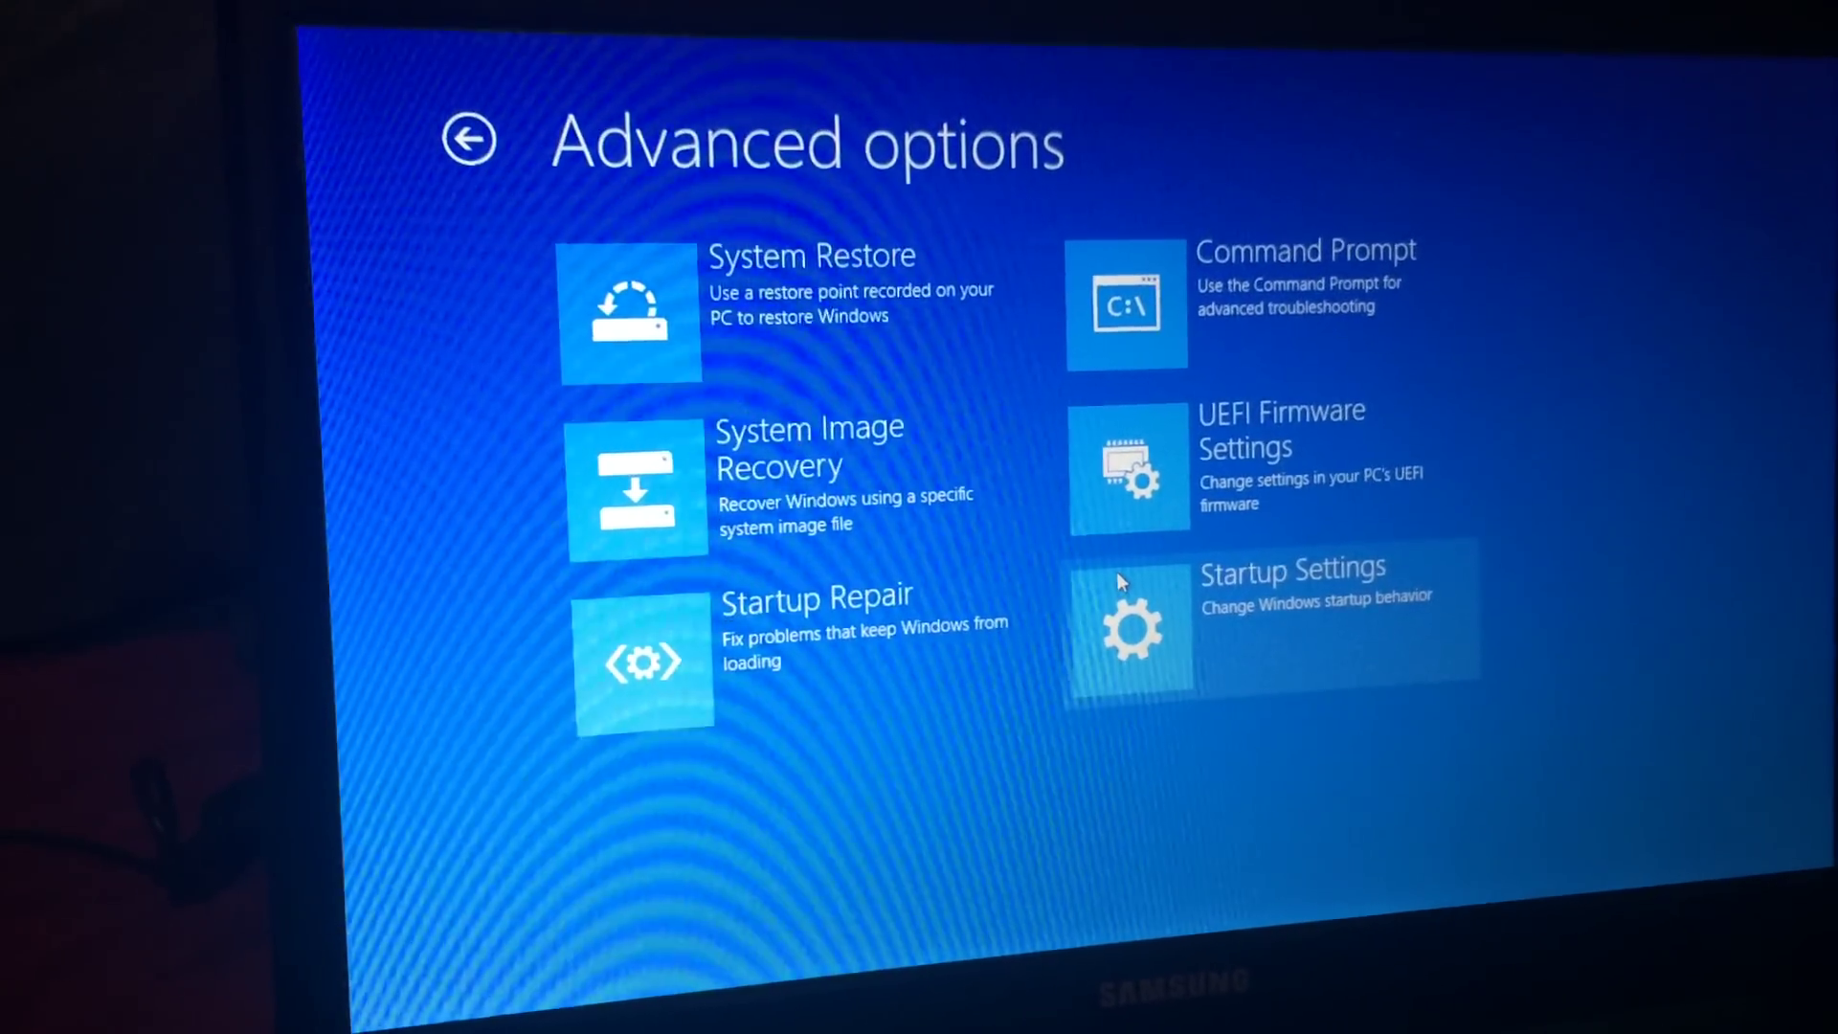